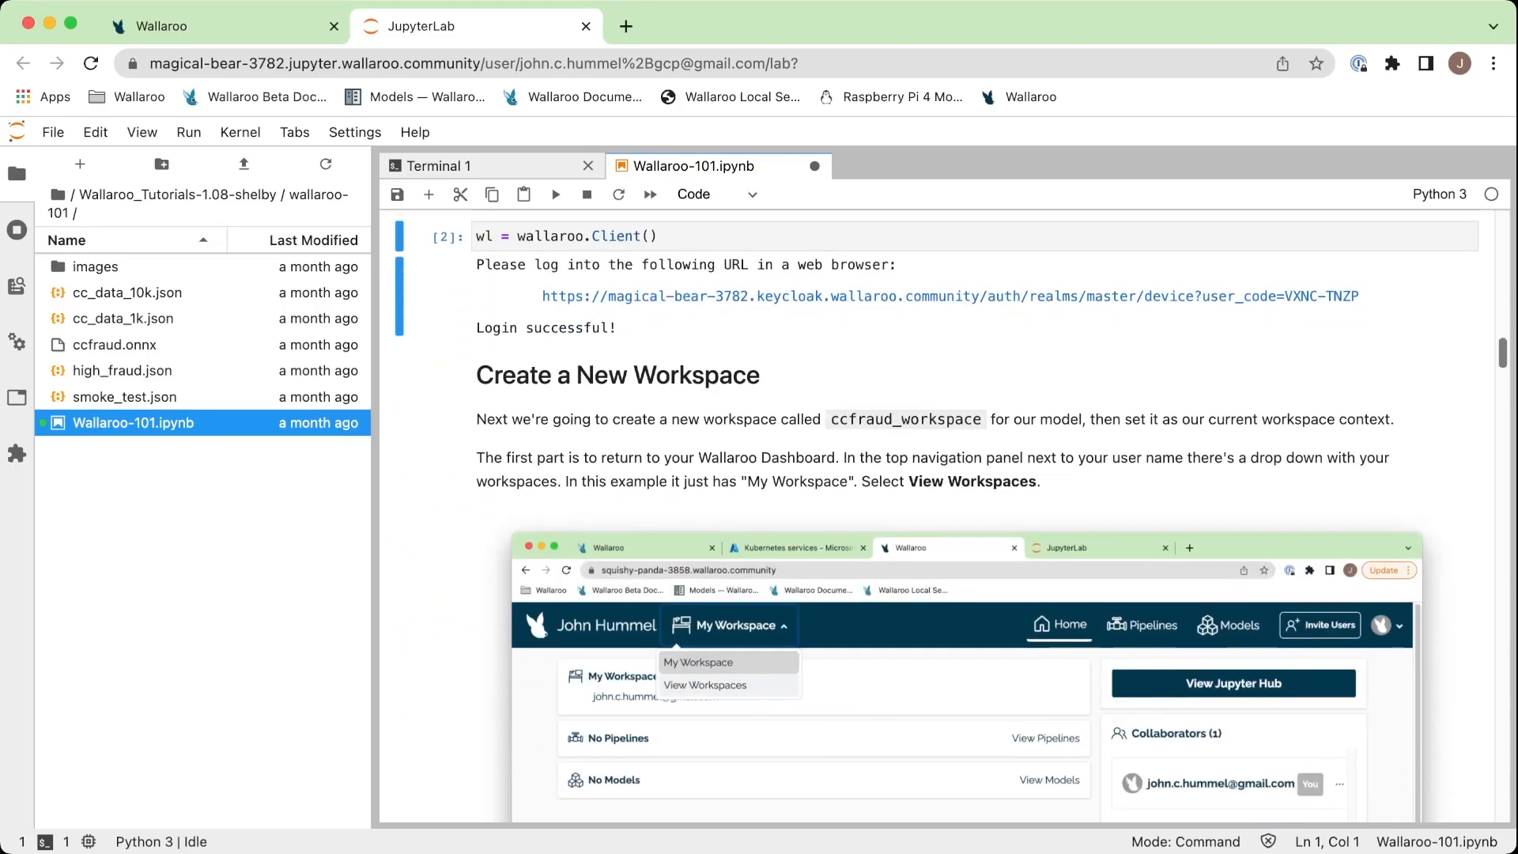
{"action": "scroll", "scroll_direction": "down", "scroll_amount": 3}
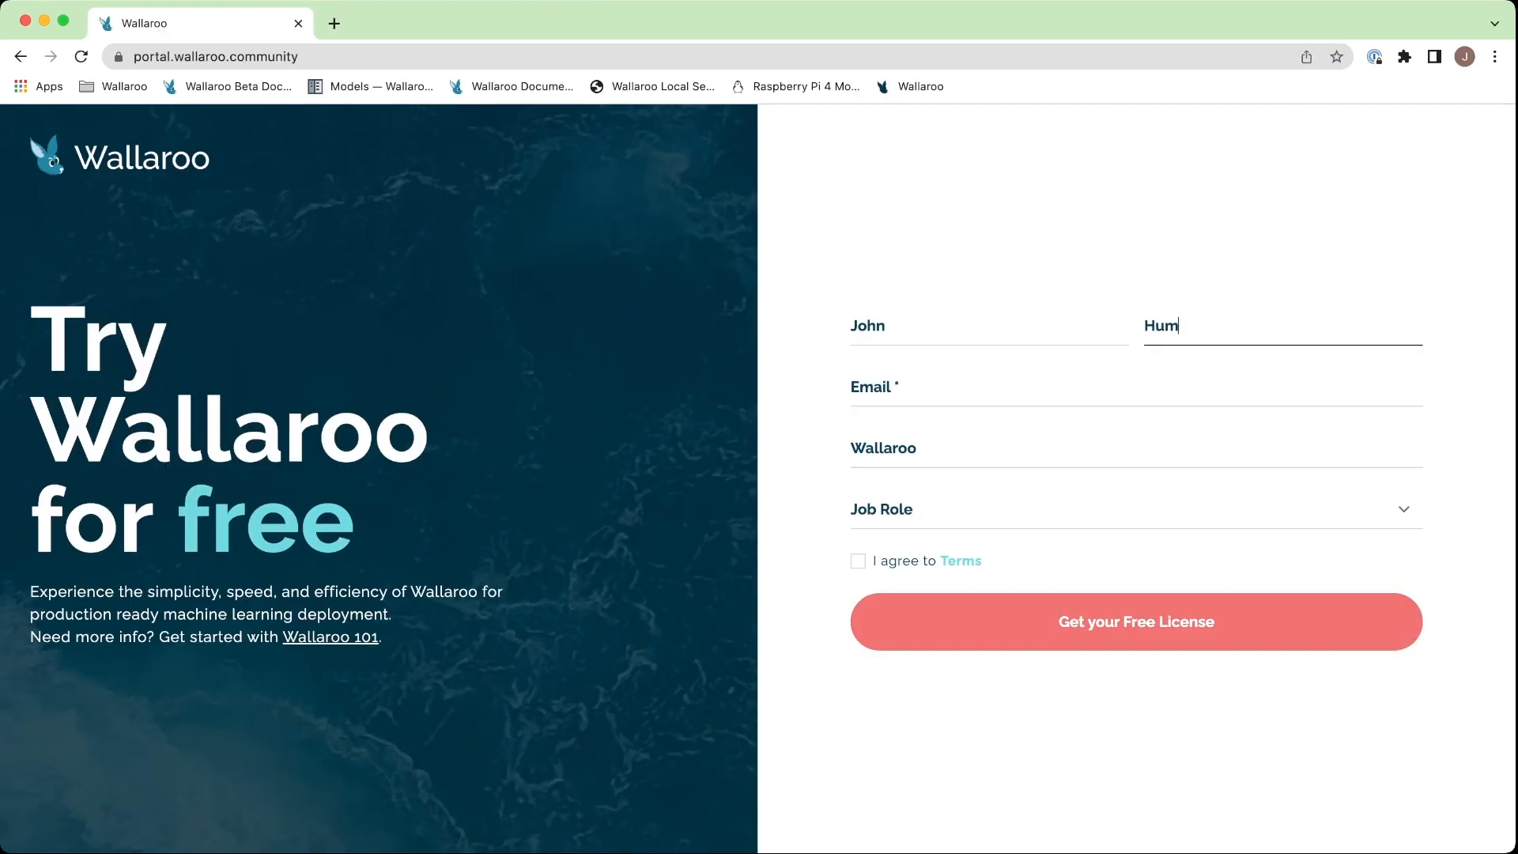
{"action": "type", "text": "john.c.hum"}
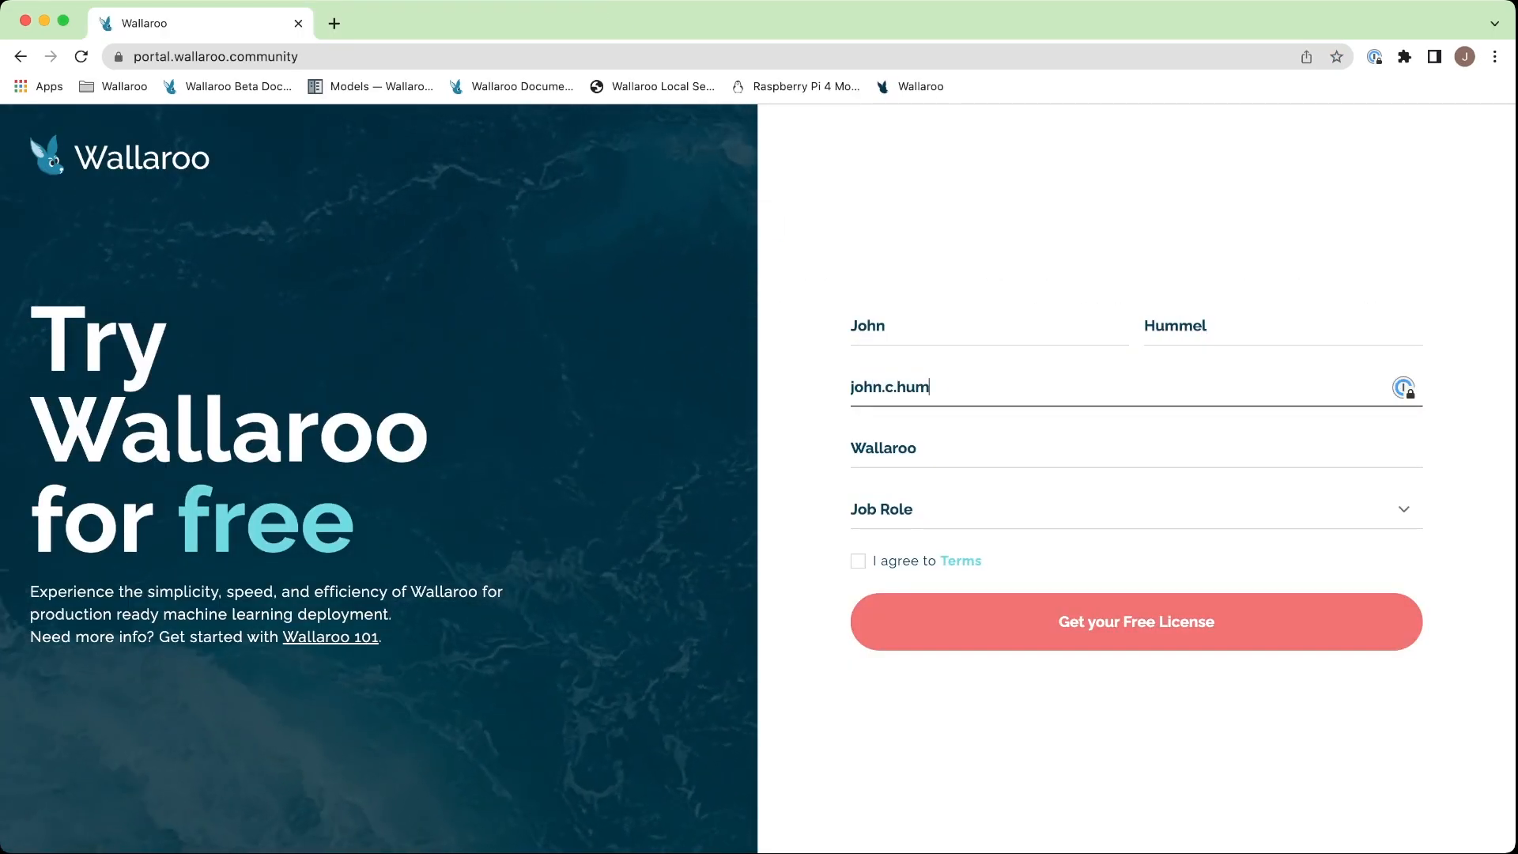
{"action": "key", "text": "Backspace"}
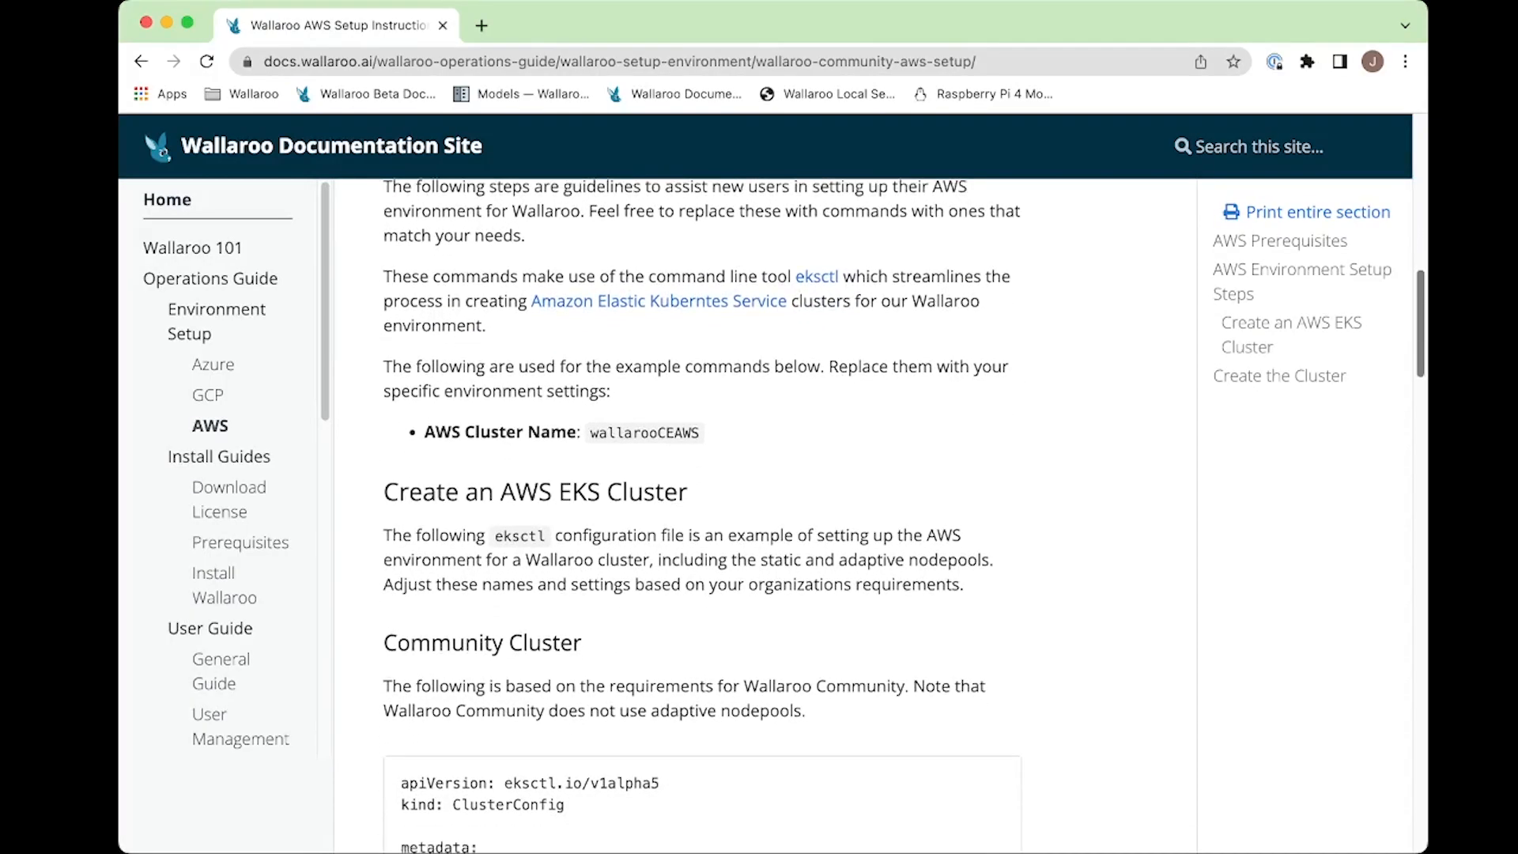
Browse the GCP and then the Azure environment setup guides from the docs sidebar.
{"action": "scroll", "scroll_direction": "down", "scroll_amount": 3}
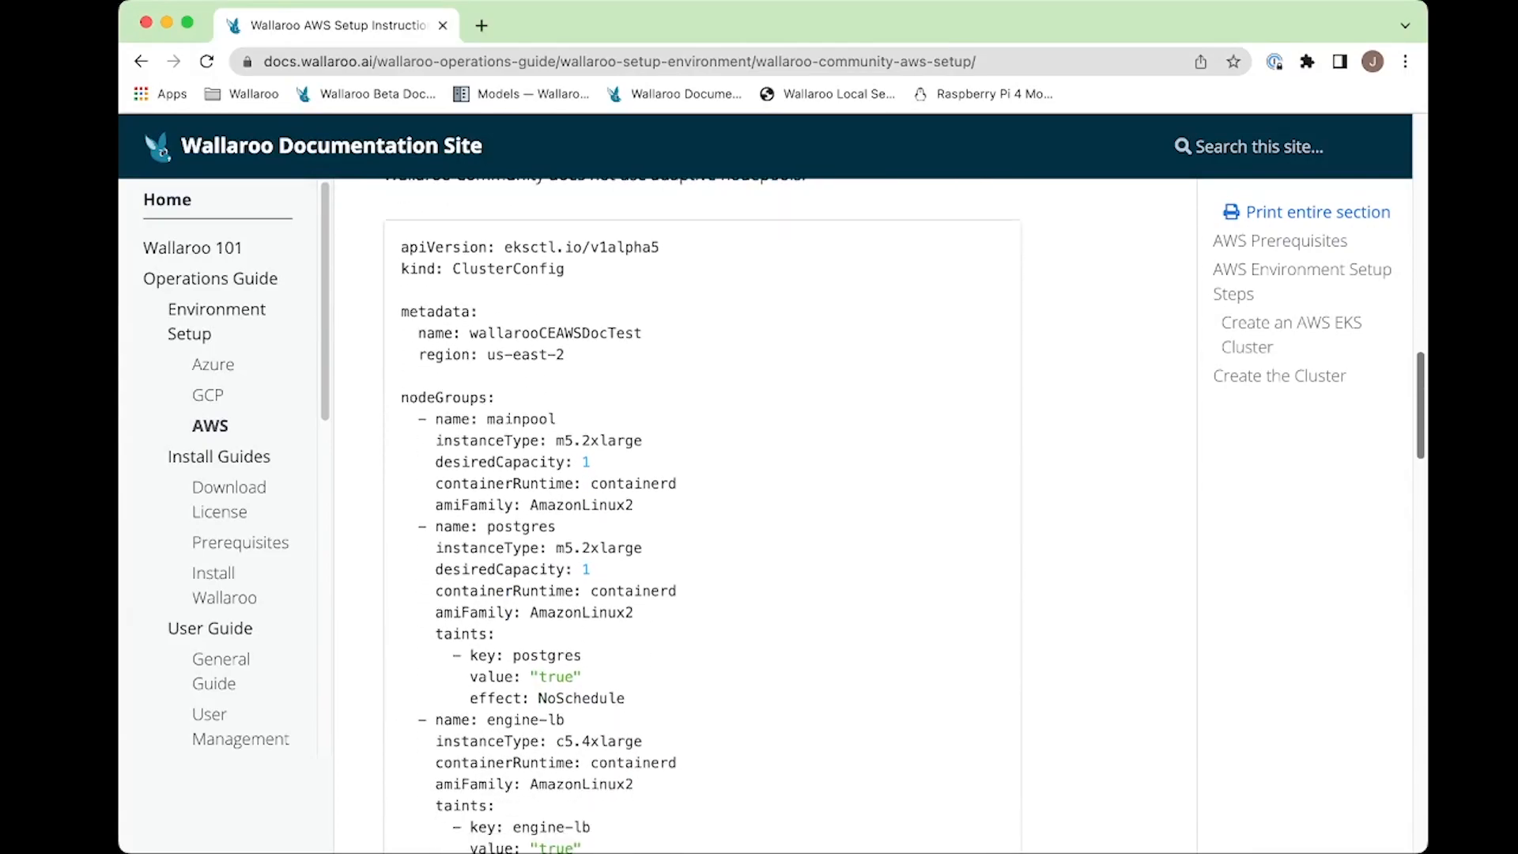
{"action": "left_click", "coordinate": [207, 393]}
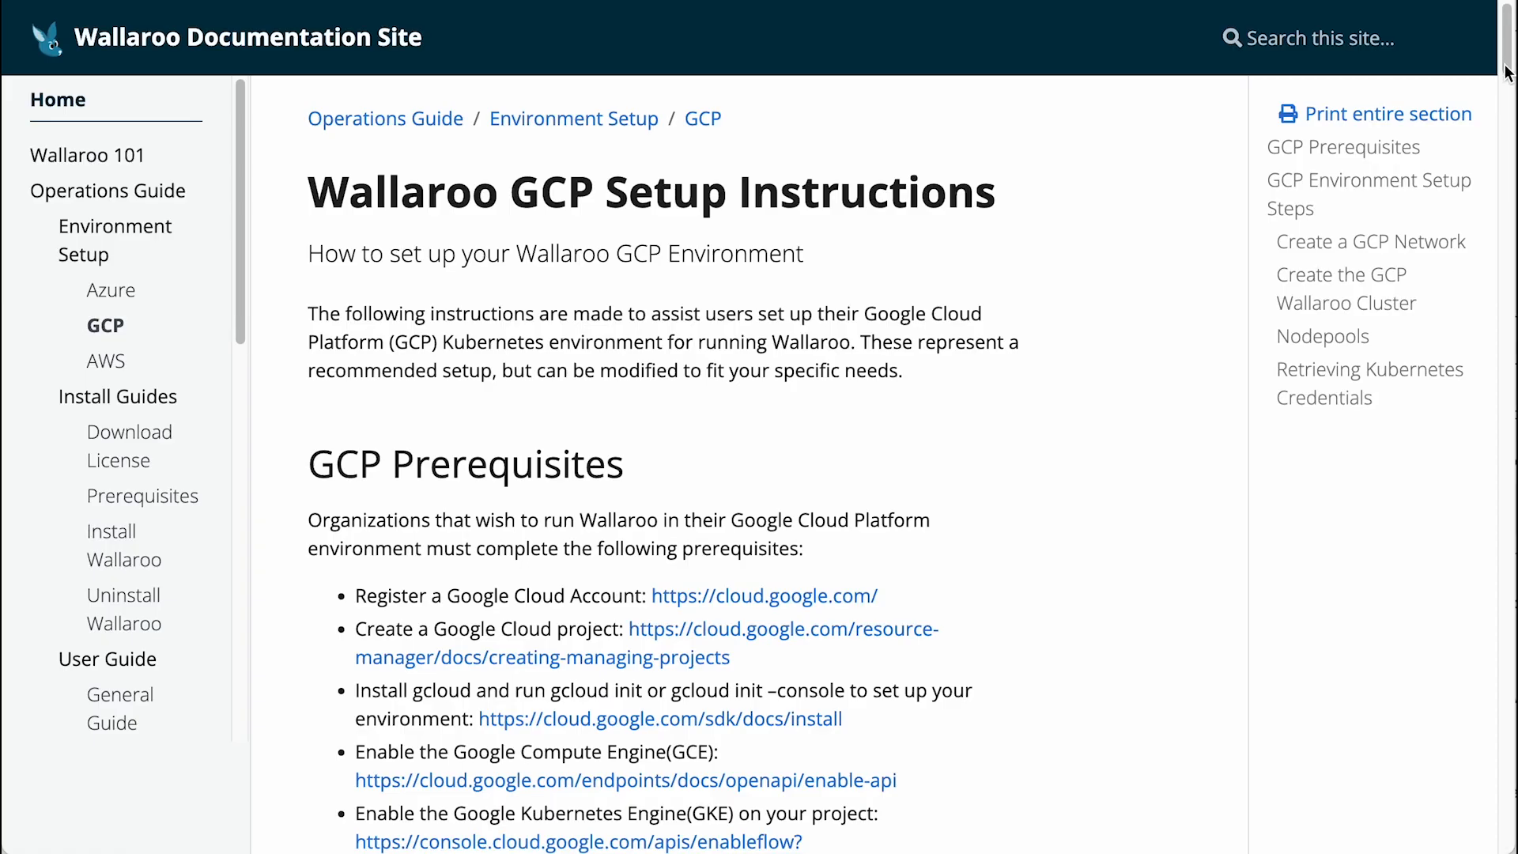
{"action": "left_click", "coordinate": [110, 289]}
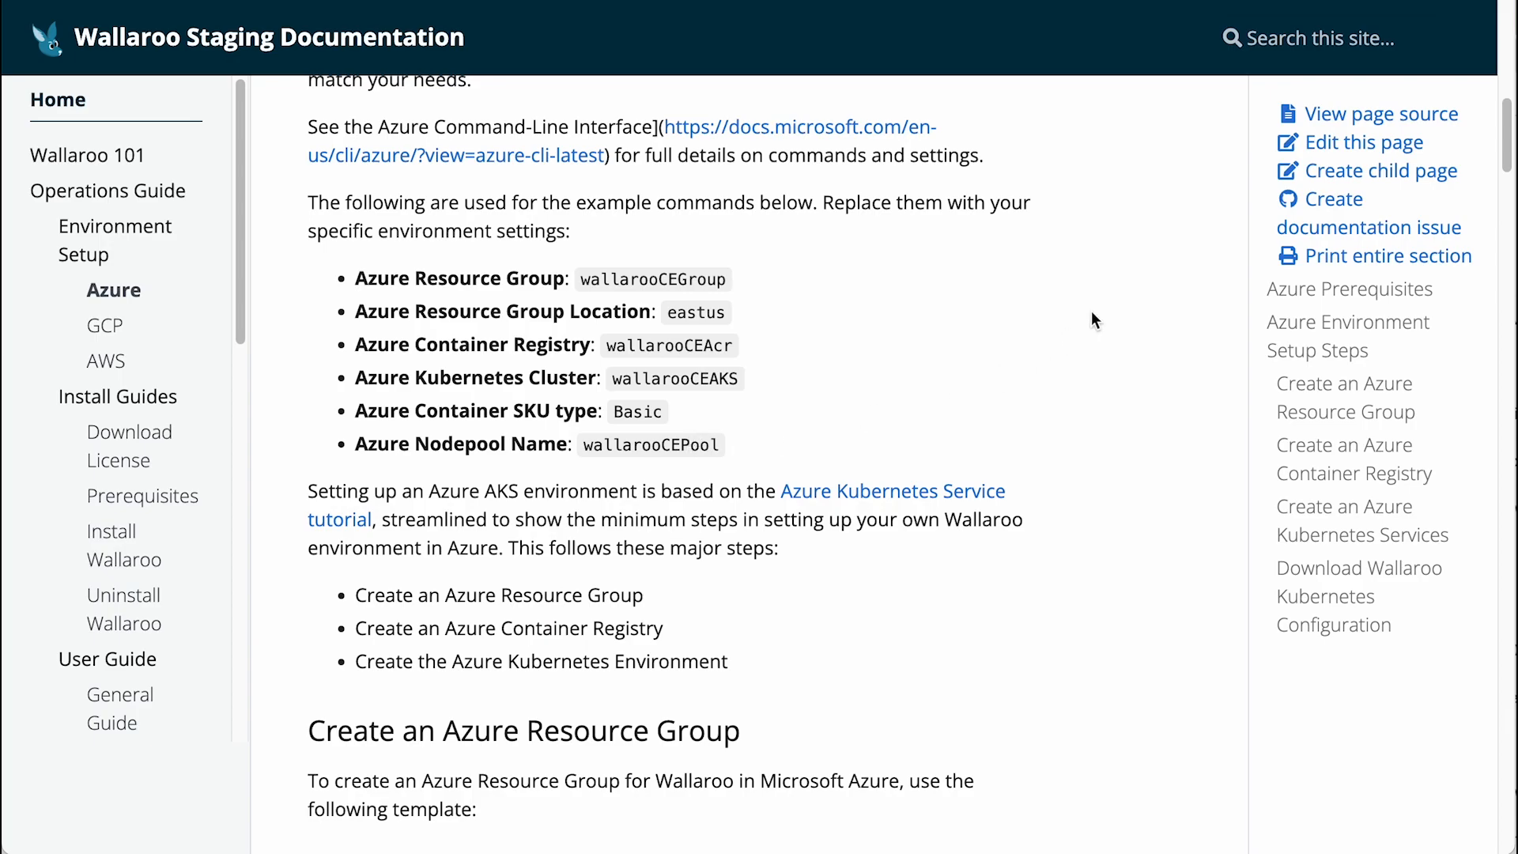
{"action": "scroll", "scroll_direction": "down", "scroll_amount": 3}
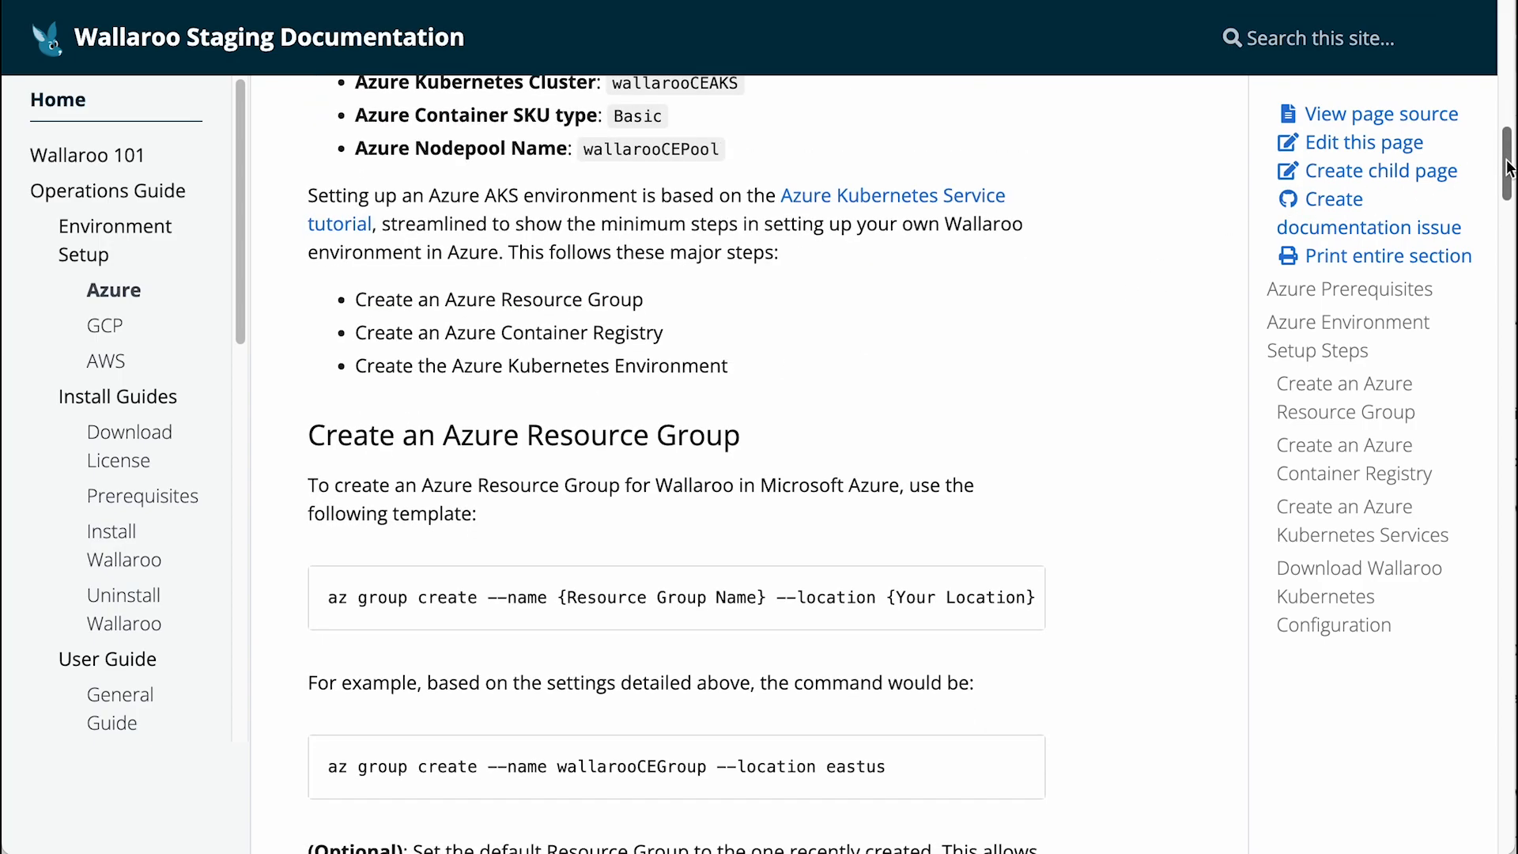
{"action": "scroll", "scroll_direction": "down", "scroll_amount": 3}
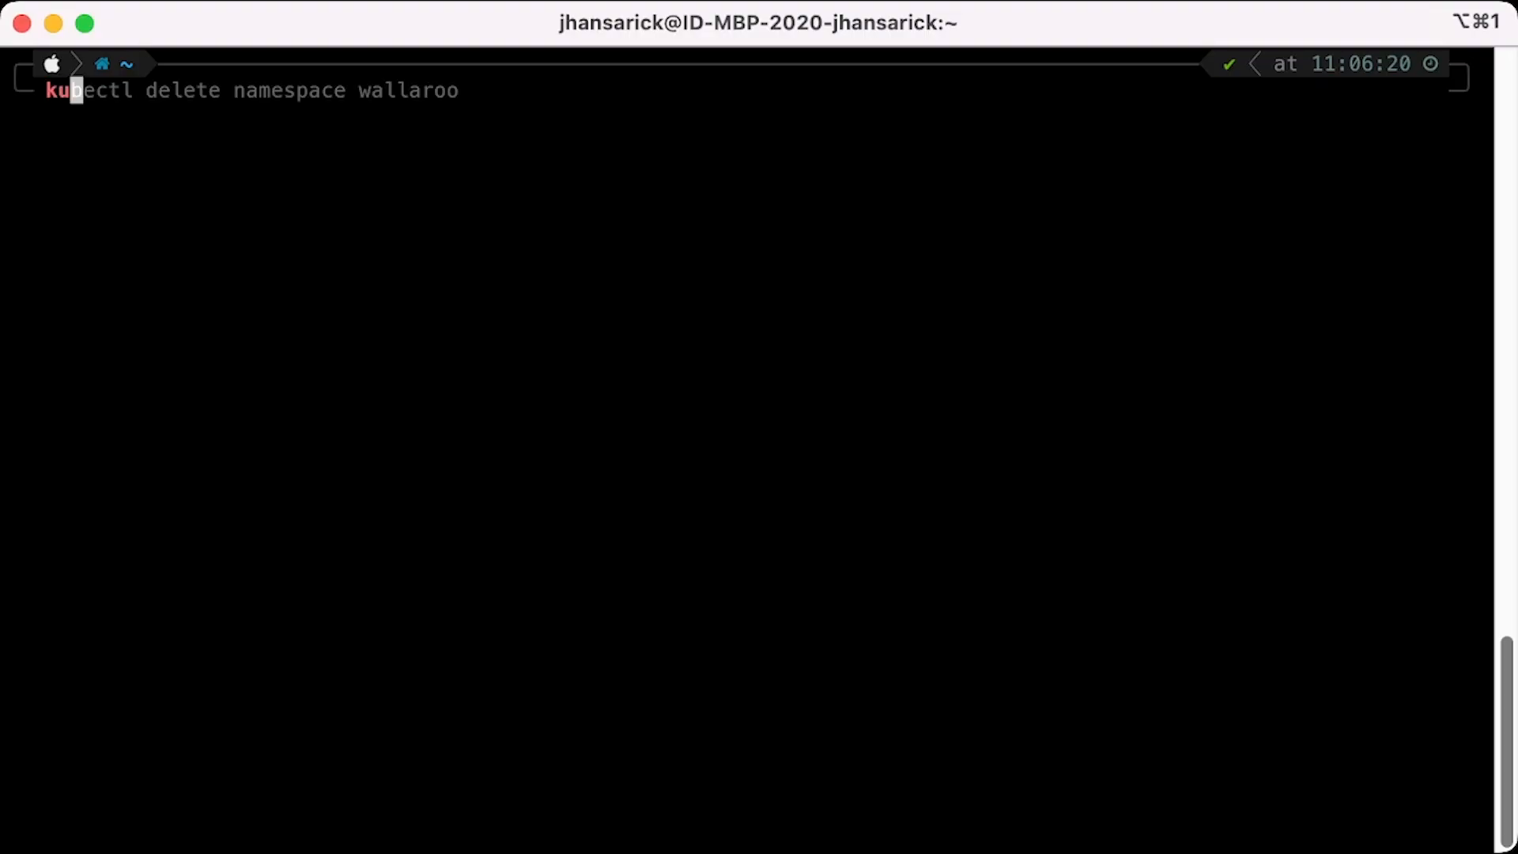
Run 'kubectl create namespace wallaroo' to create the wallaroo namespace.
{"action": "type", "text": "create"}
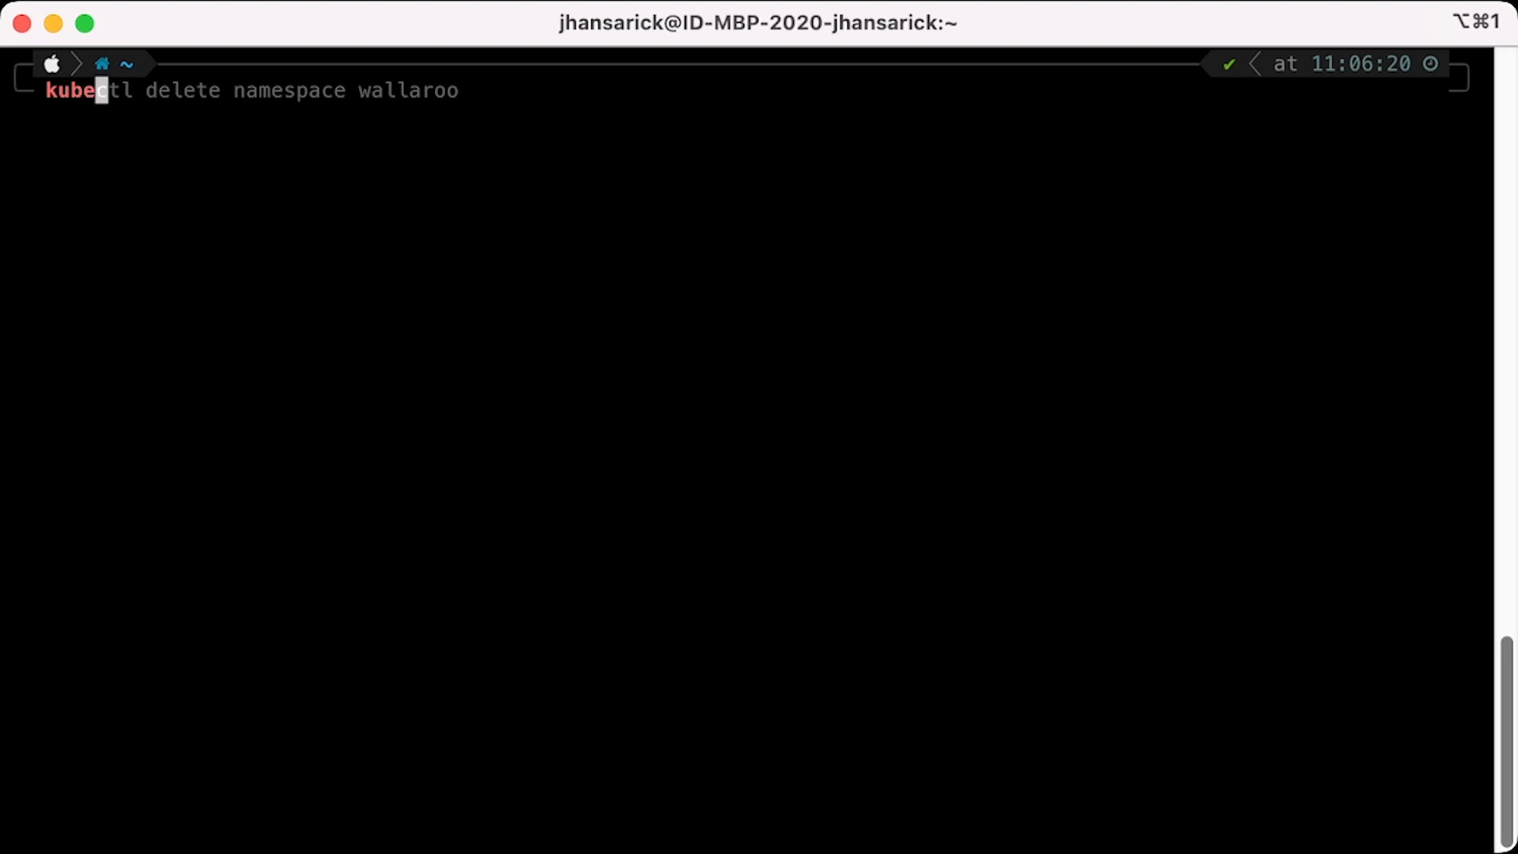
{"action": "type", "text": "create"}
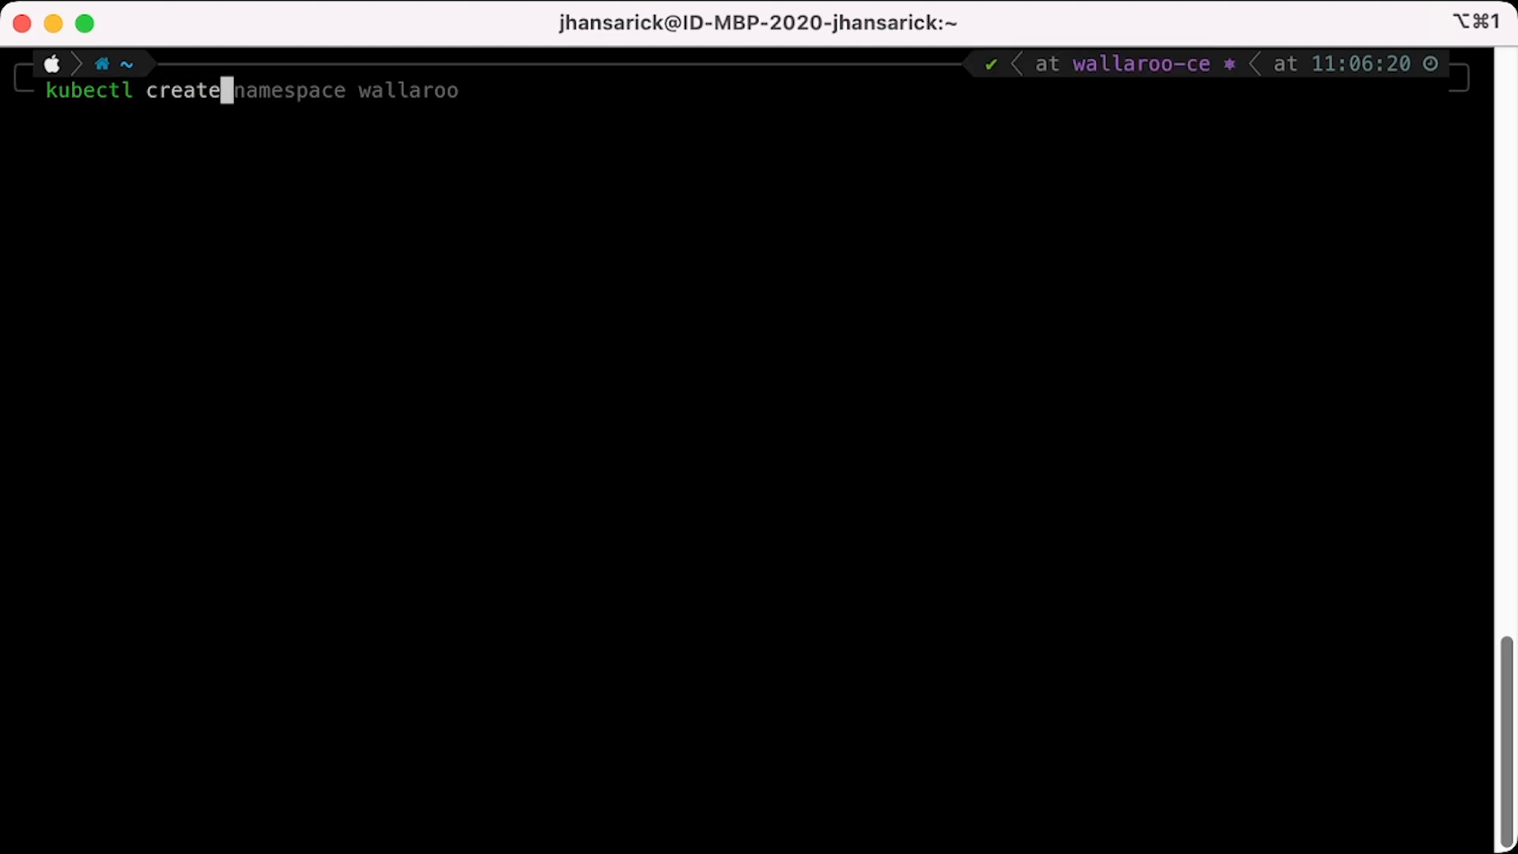
{"action": "key", "text": "End"}
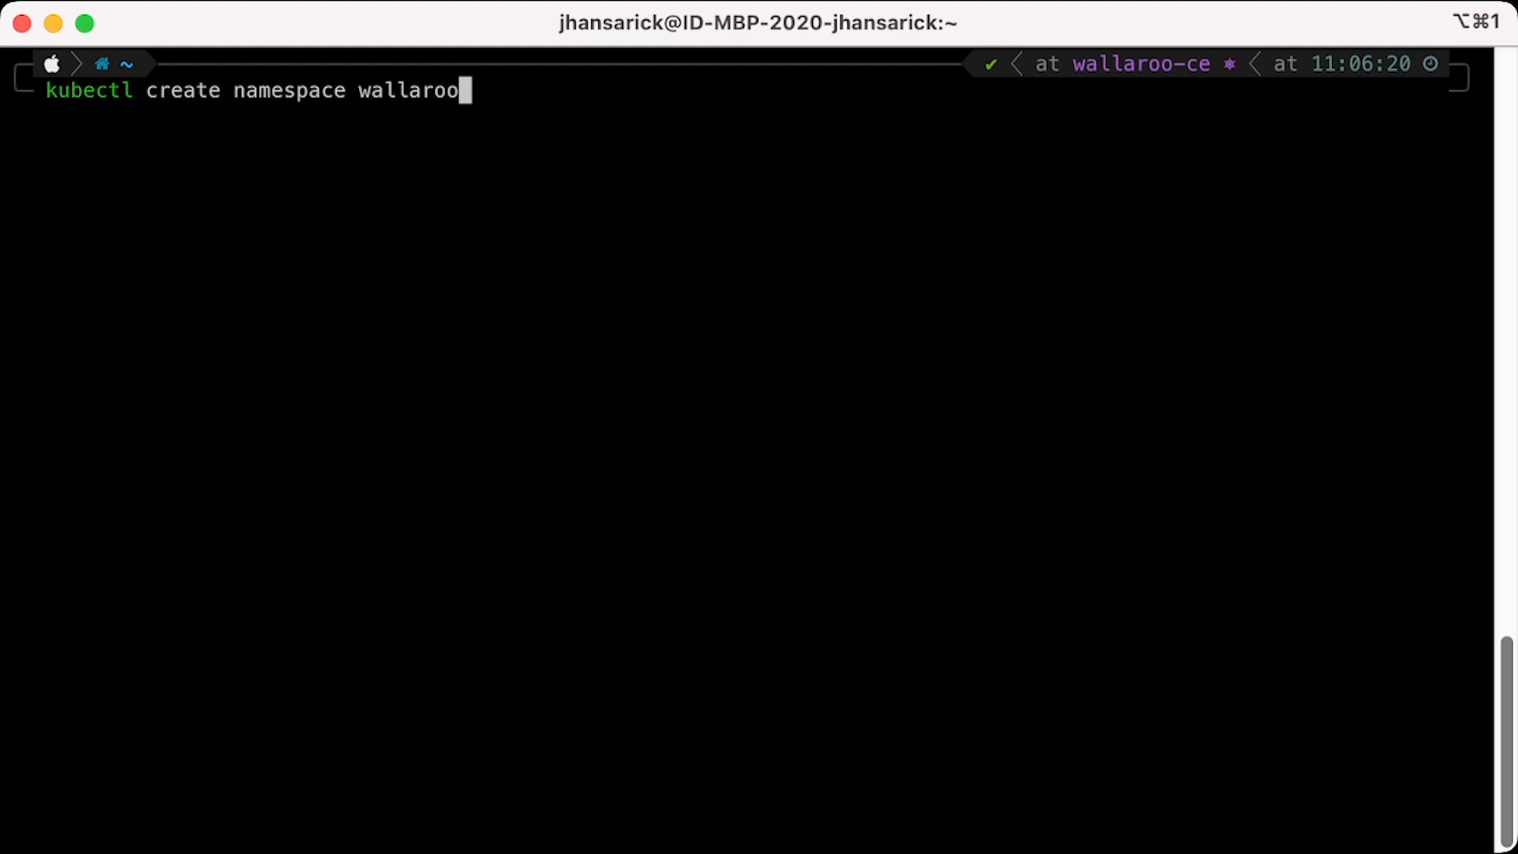
{"action": "key", "text": "Return"}
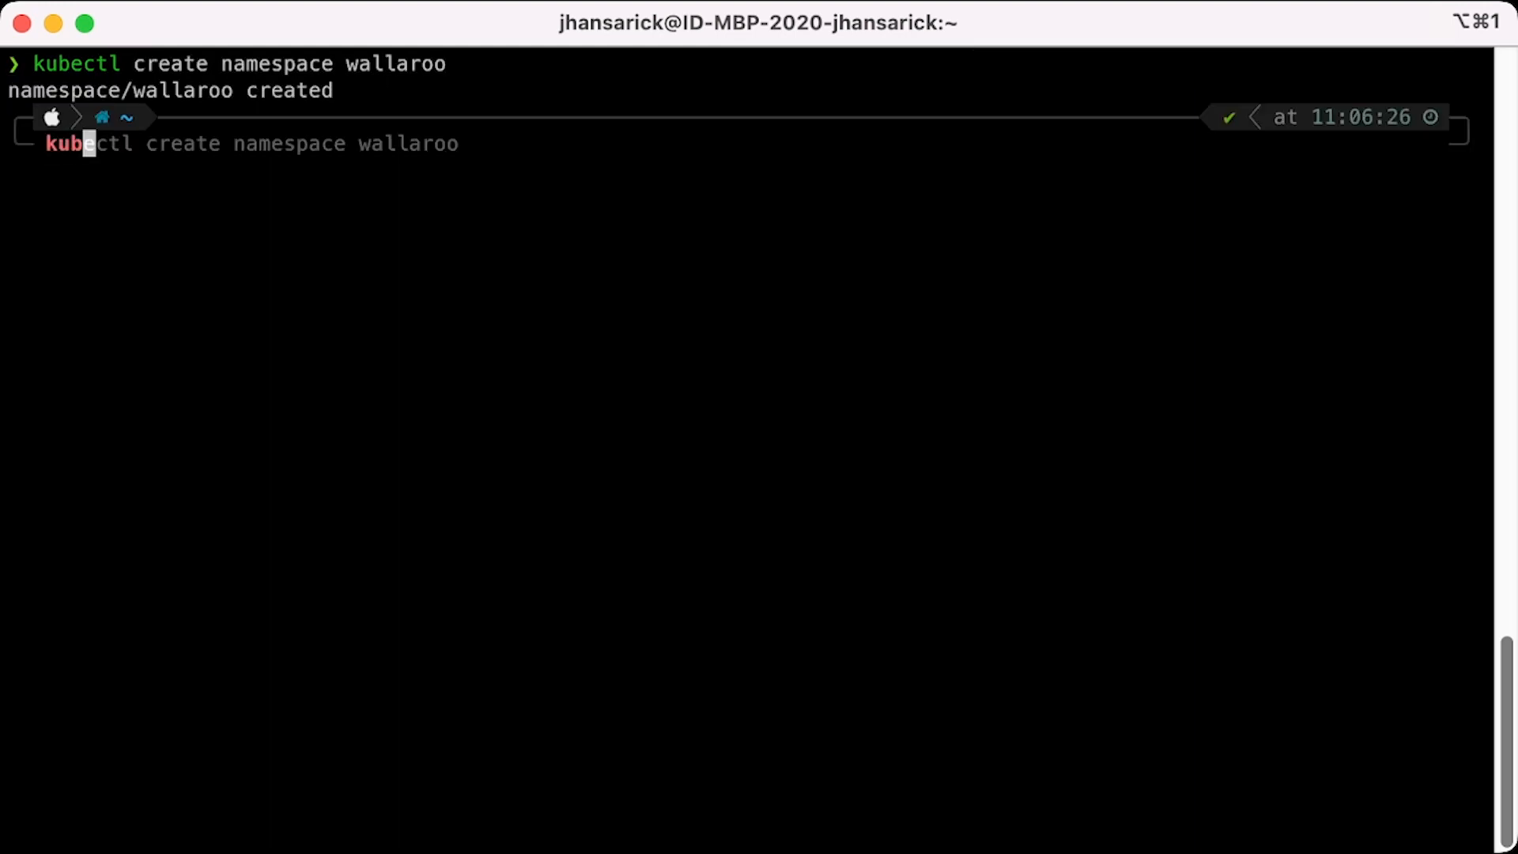
Run 'kubectl kots install wallaroo/ea --namespace wallaroo --wait-duration 6m'.
{"action": "type", "text": "kubectl kots admin-console --namespace wallaroo"}
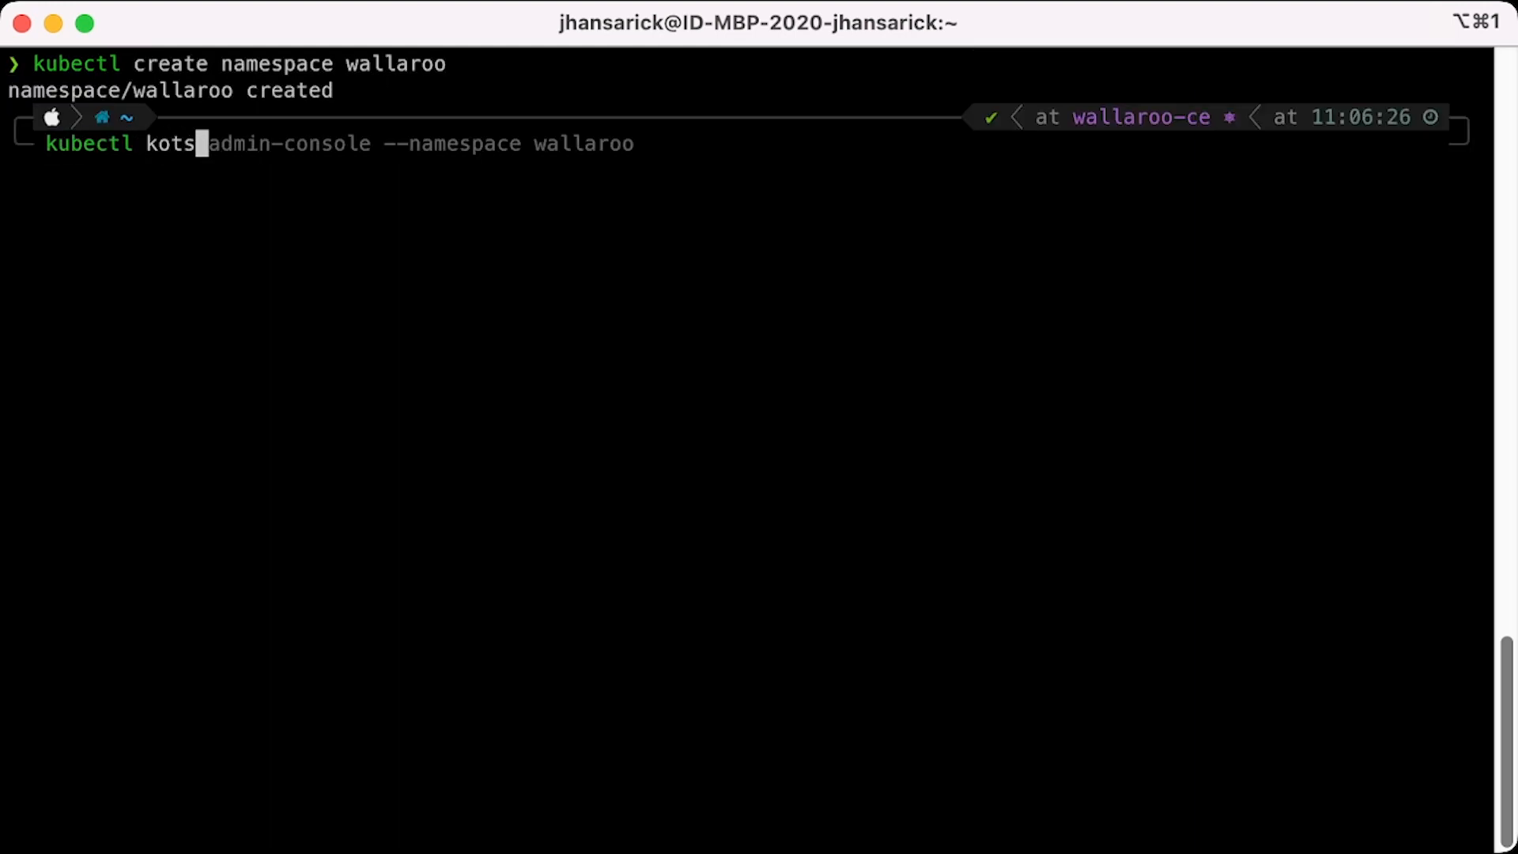
{"action": "type", "text": "install wallaroo/ea --namespace wallaroo --wait-duration 6m"}
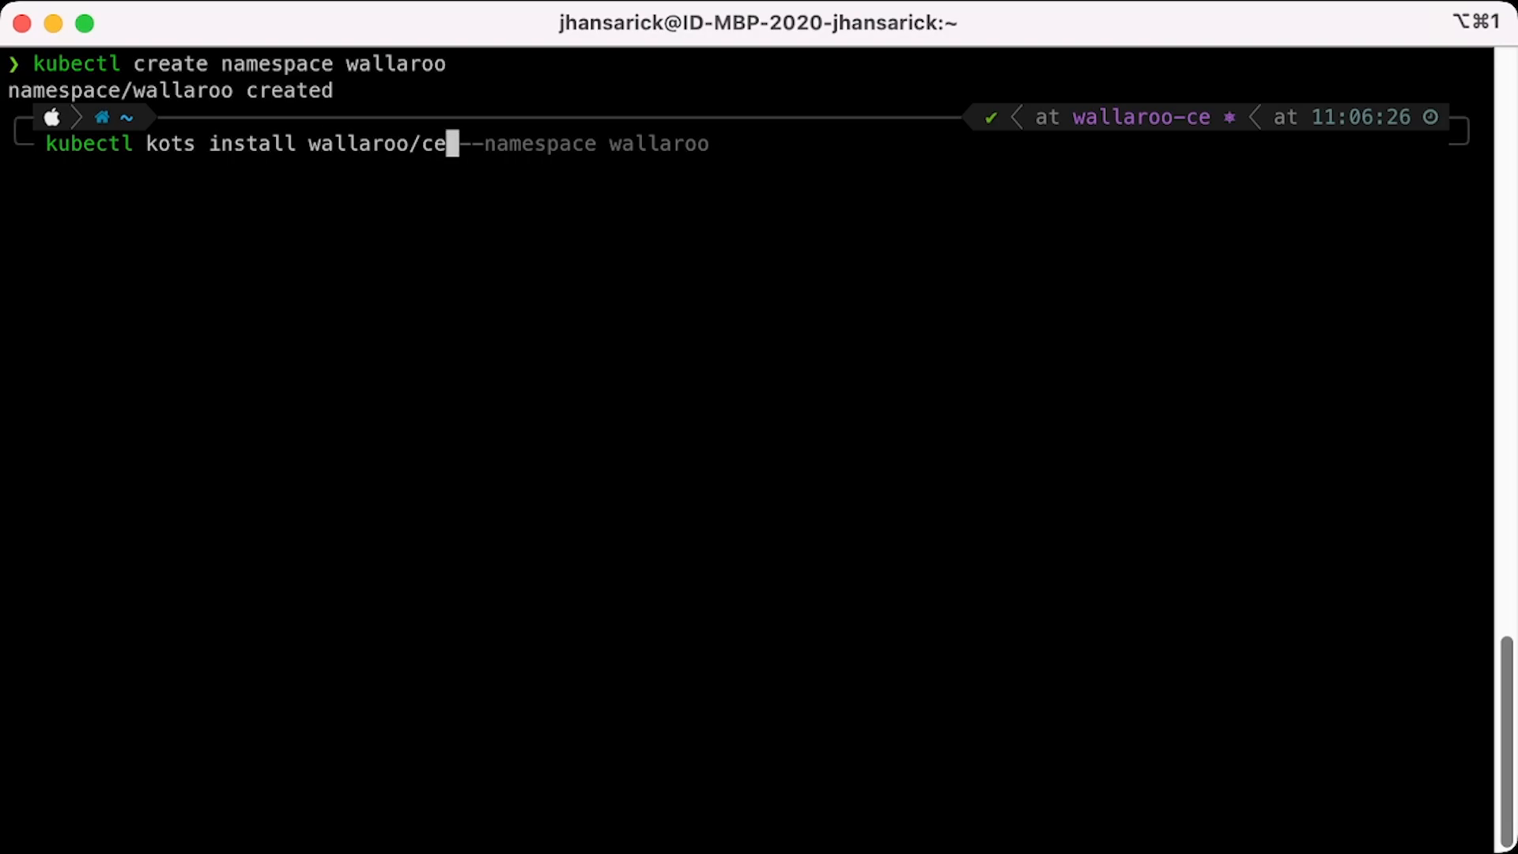
{"action": "key", "text": "Return"}
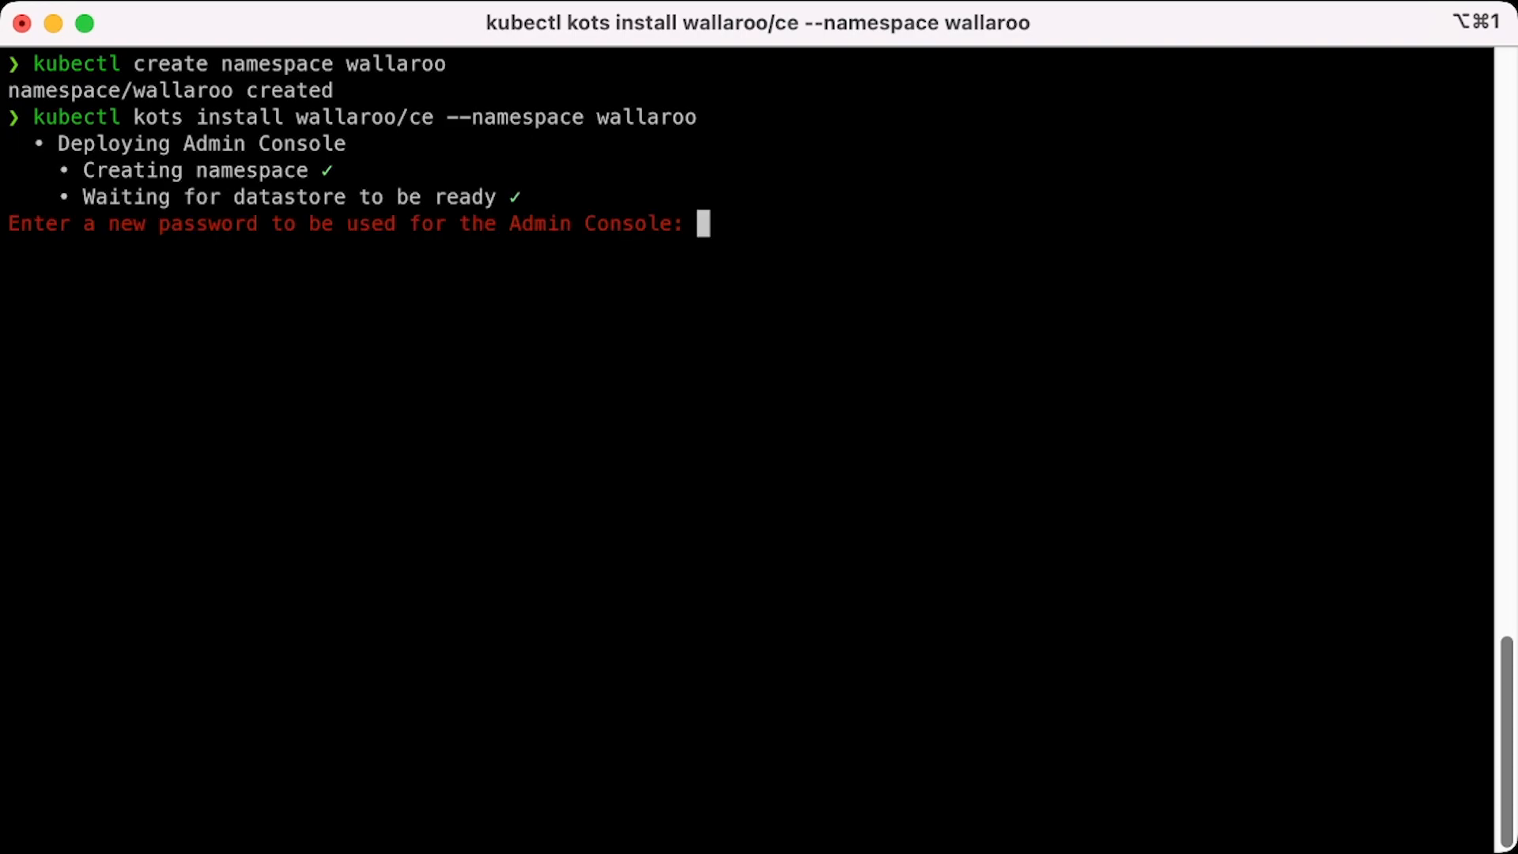
Set the admin console password at the installer prompt.
{"action": "type", "text": "••"}
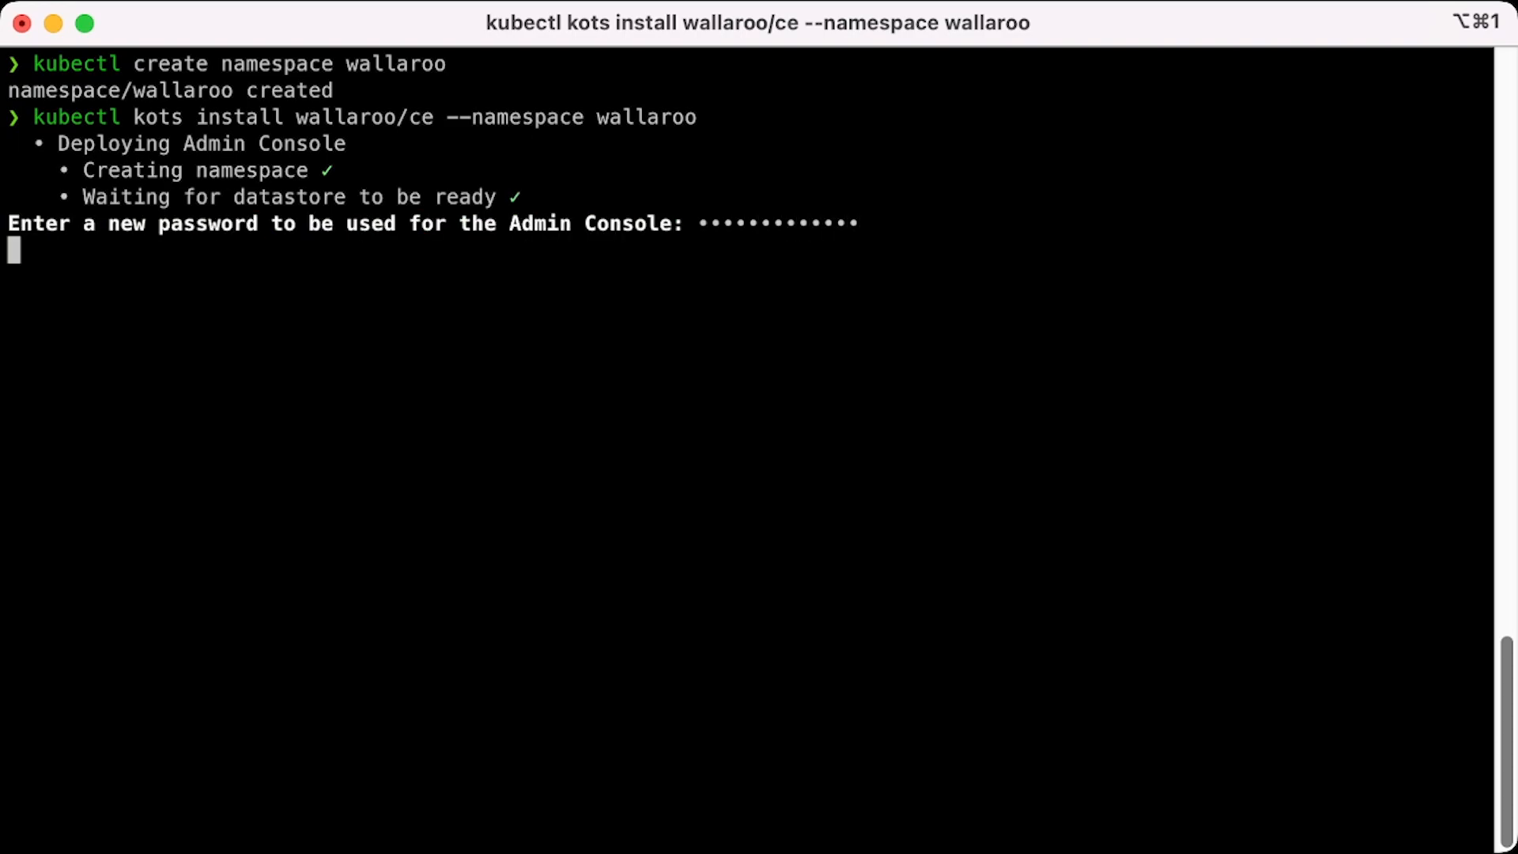
{"action": "key", "text": "Return"}
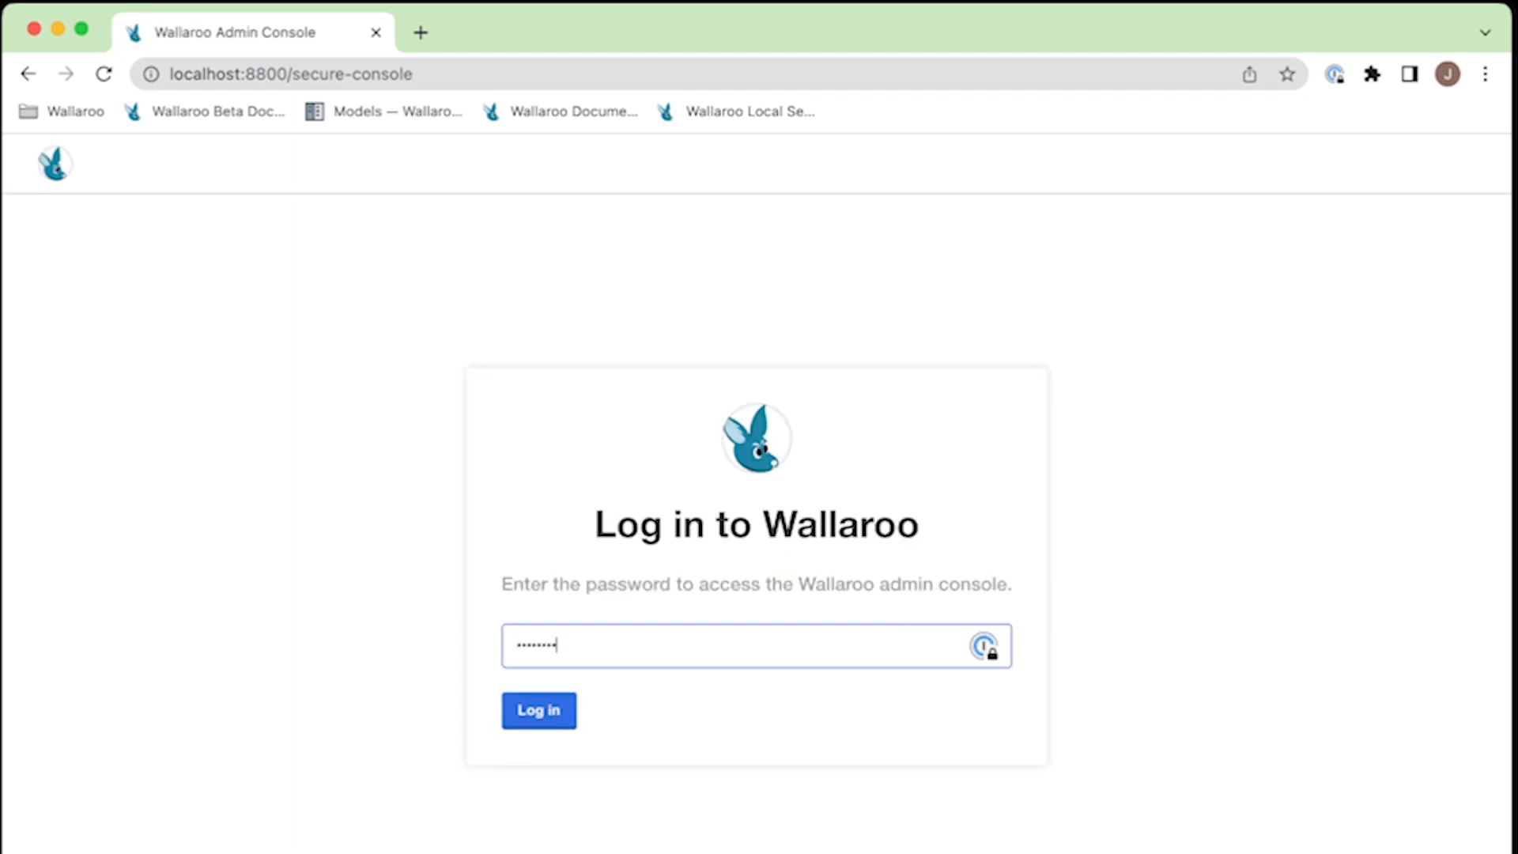
Log in to the Admin Console and upload the Wallaroo Community license yaml file.
{"action": "left_click", "coordinate": [538, 710]}
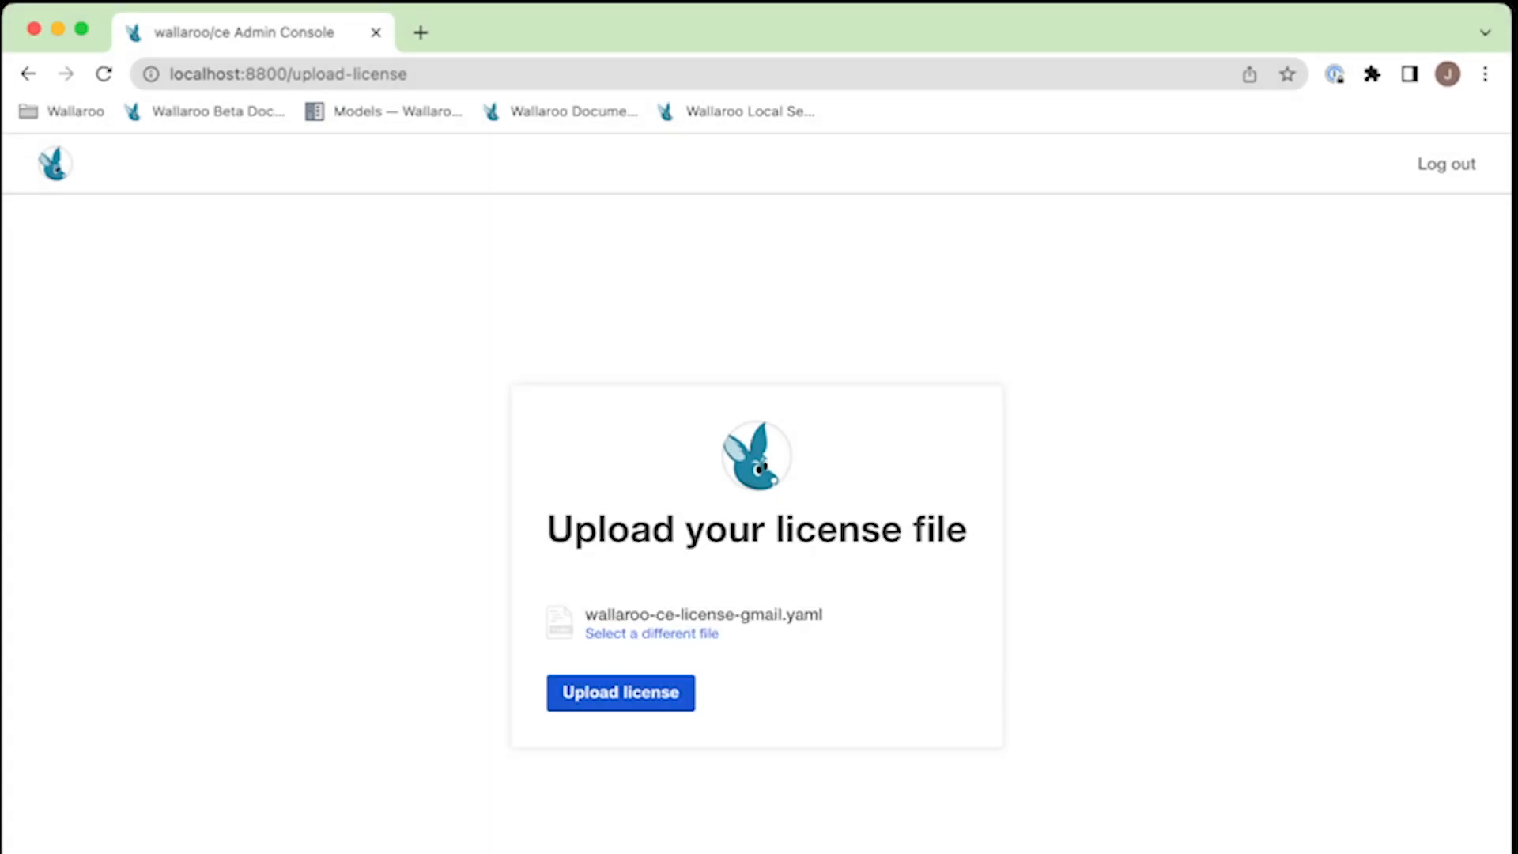
{"action": "left_click", "coordinate": [618, 693]}
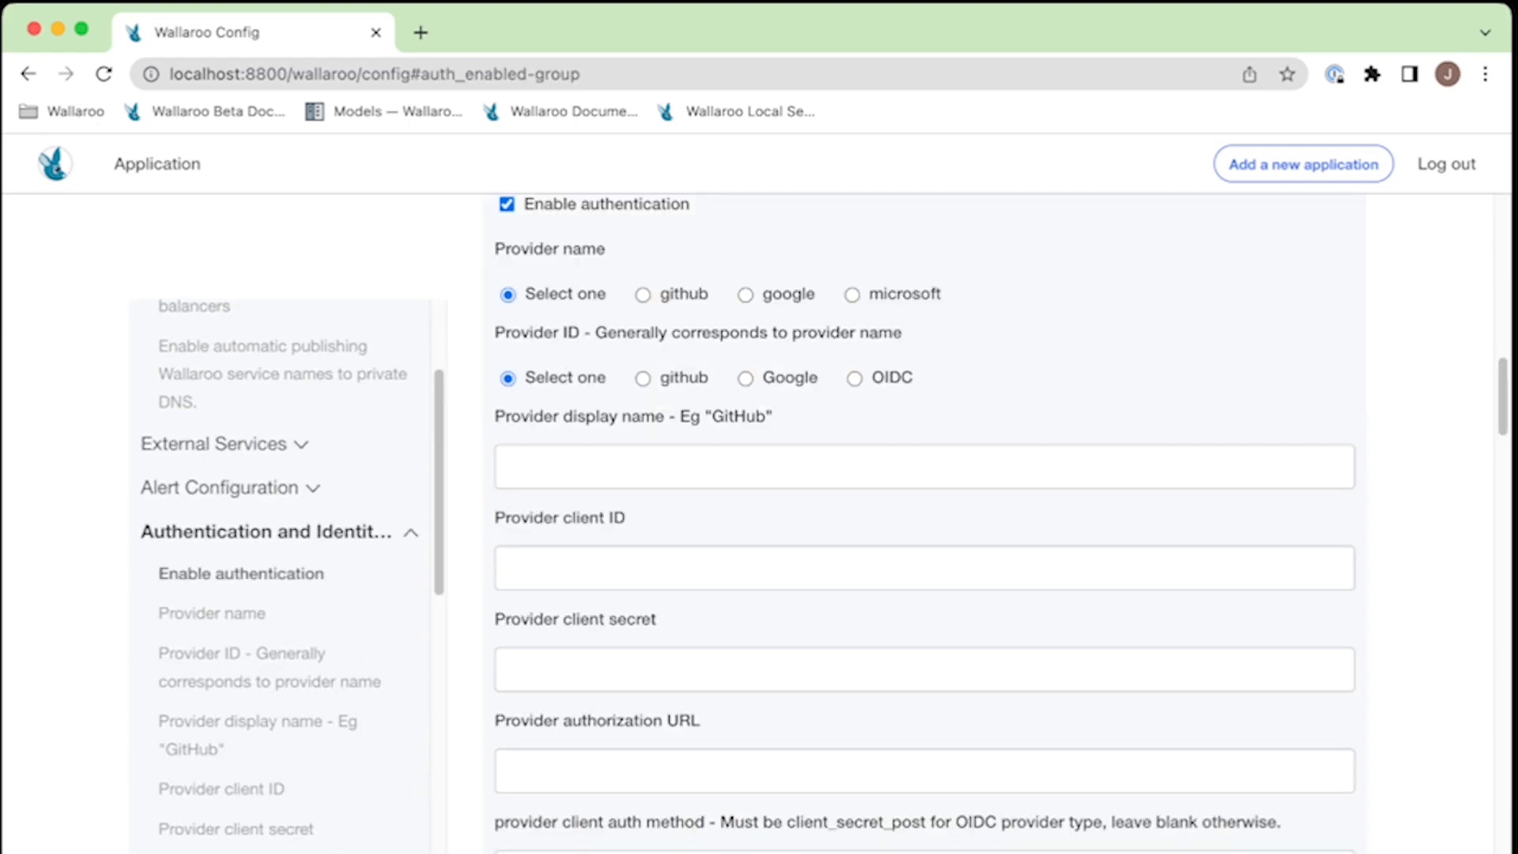
Review the Config page settings, then follow the invitation email's Sign in to Wallaroo link.
{"action": "scroll", "scroll_direction": "down", "scroll_amount": 3}
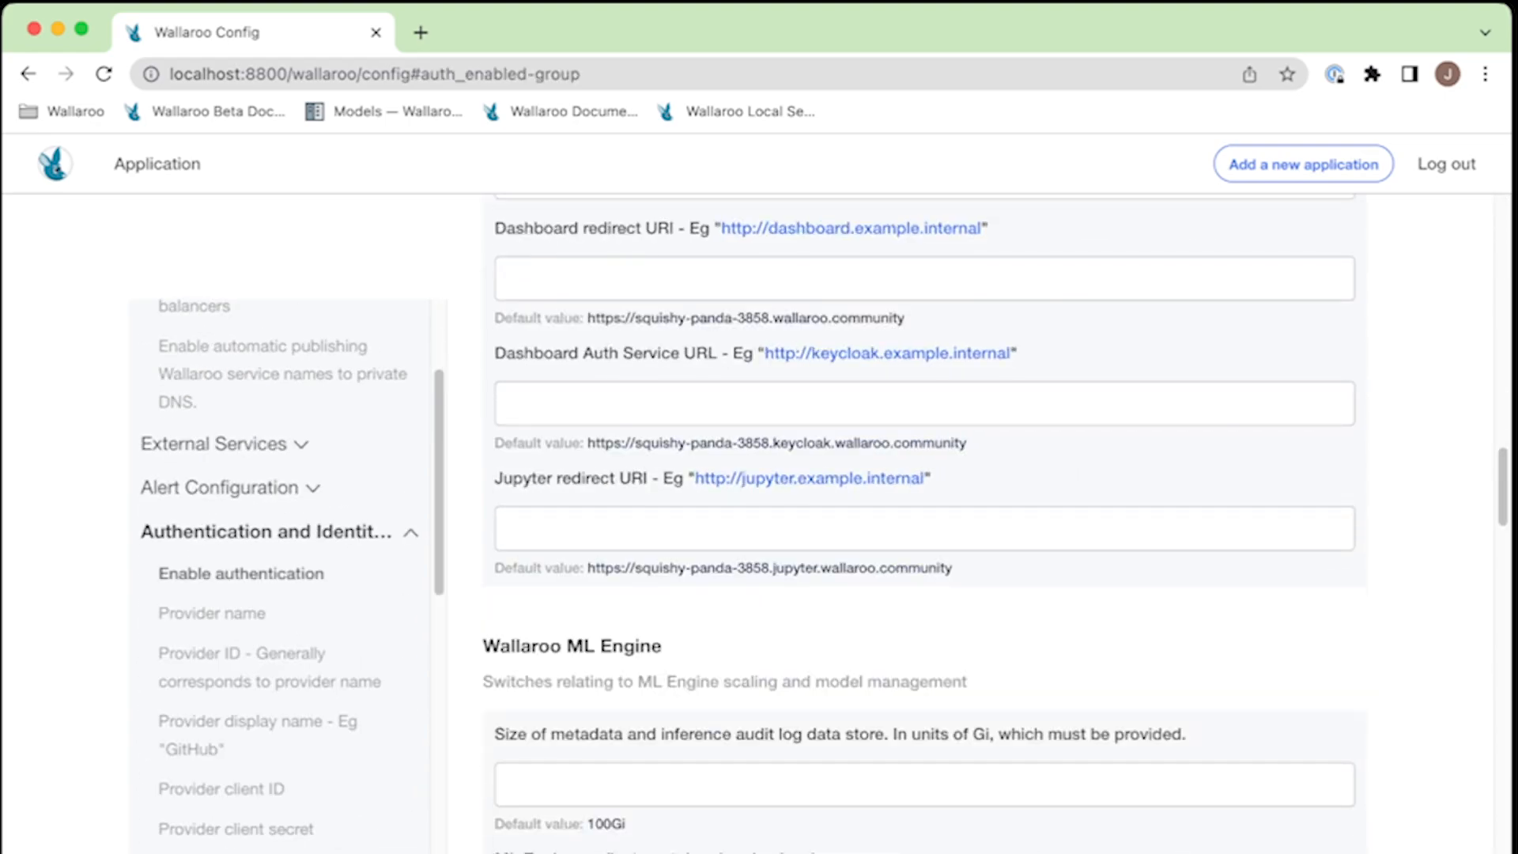
{"action": "scroll", "scroll_direction": "down", "scroll_amount": 3}
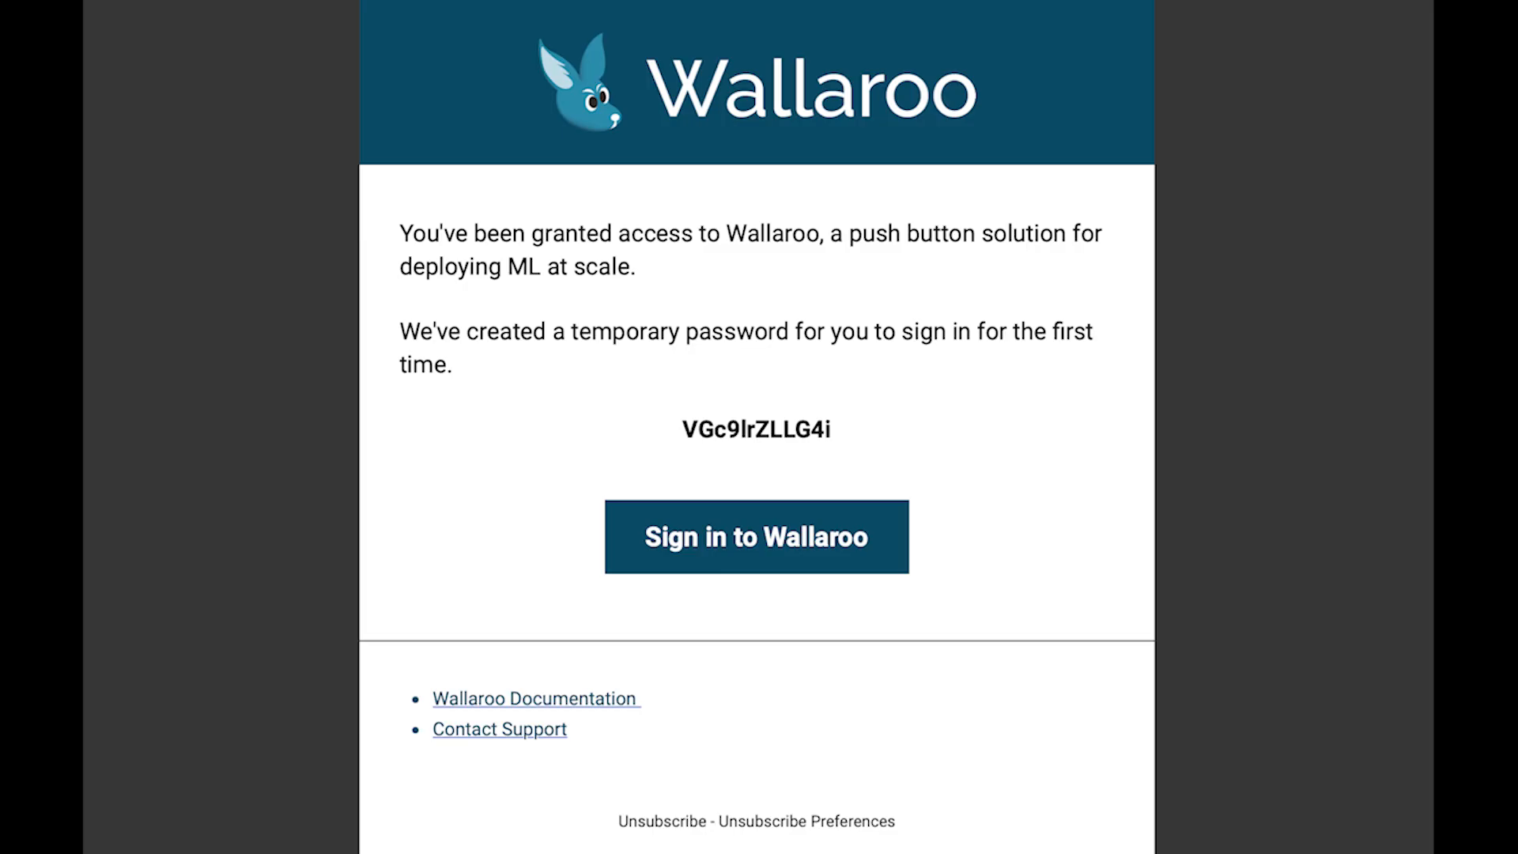
{"action": "left_click", "coordinate": [756, 536]}
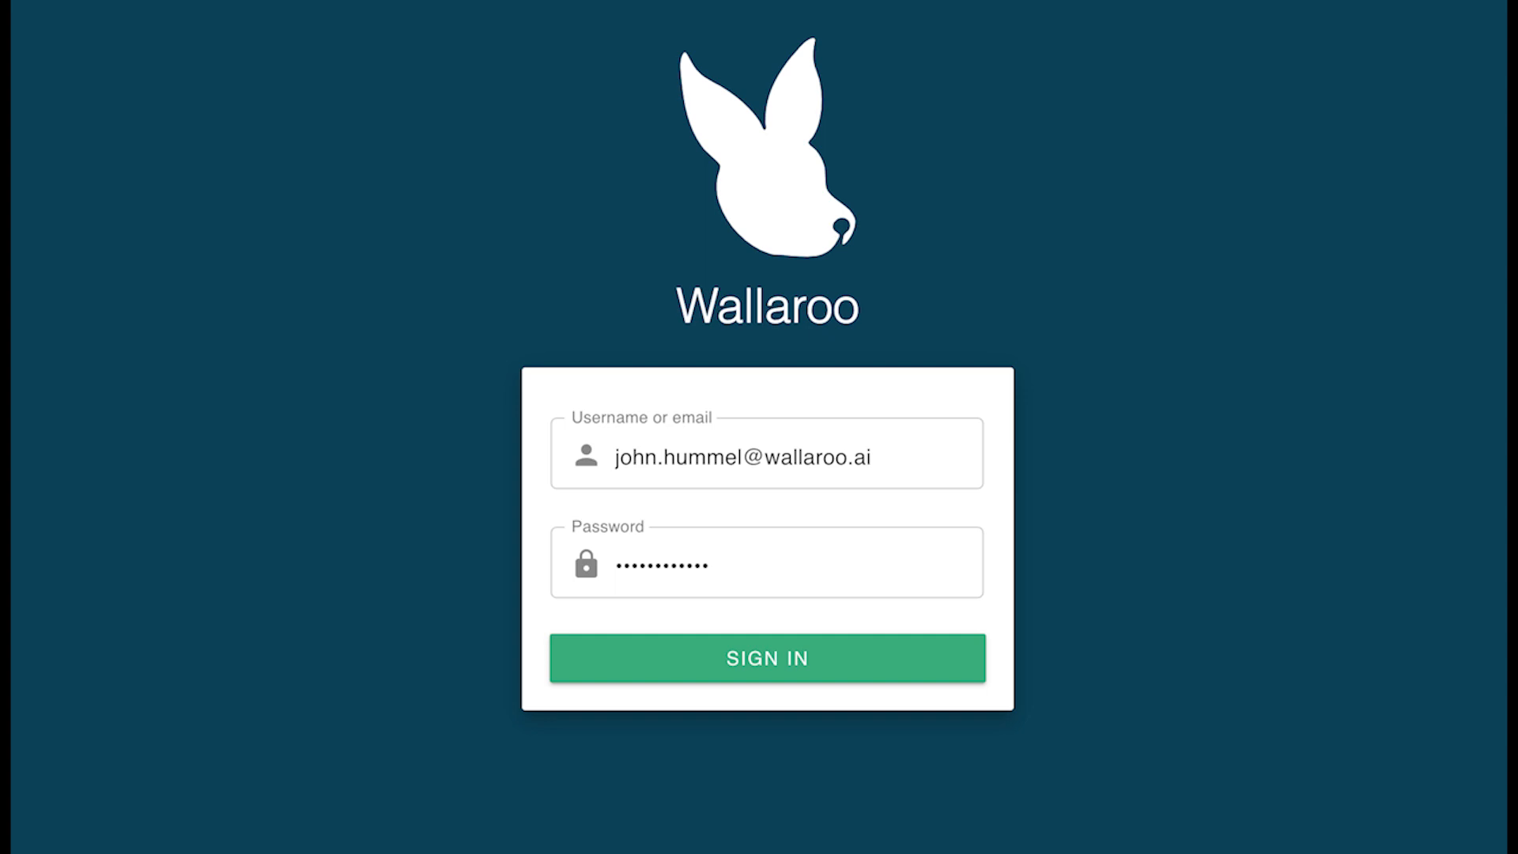
Sign in with the temporary password, submit a new password, and return to the AWS setup guide.
{"action": "left_click", "coordinate": [766, 658]}
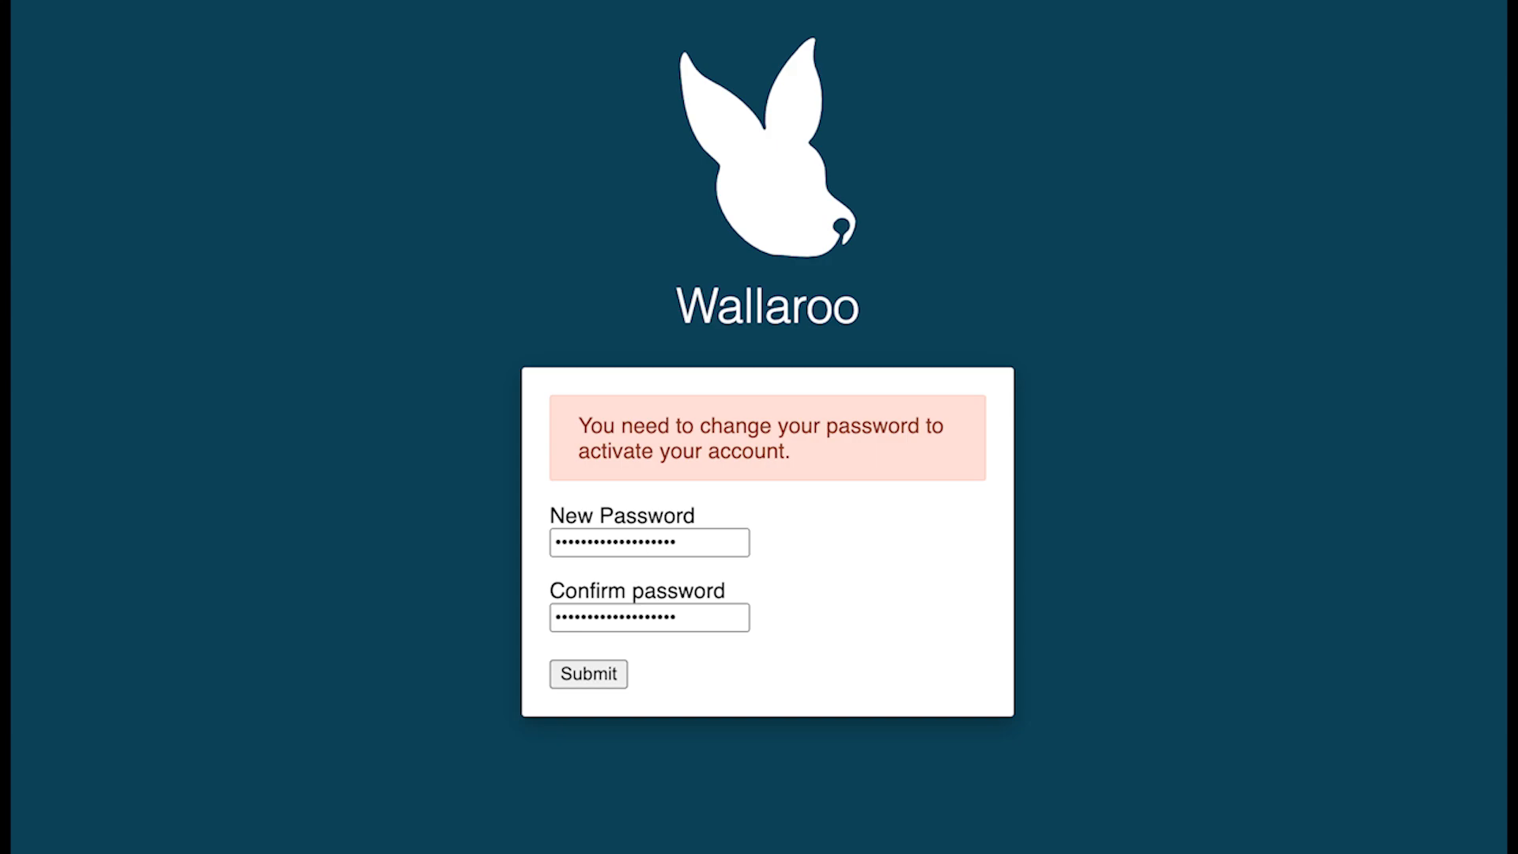
{"action": "left_click", "coordinate": [587, 673]}
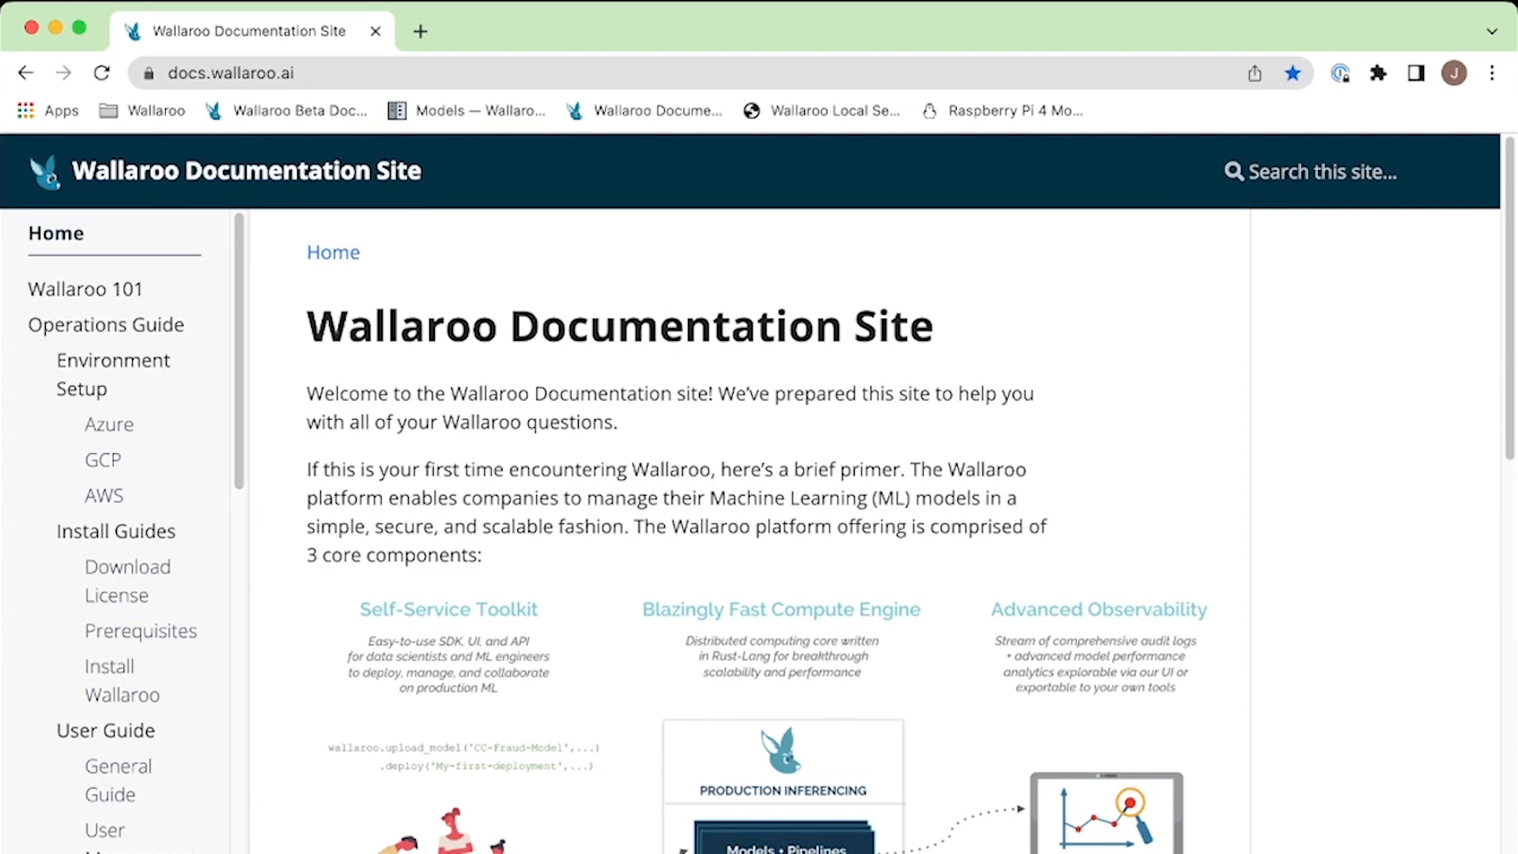
{"action": "left_click", "coordinate": [104, 495]}
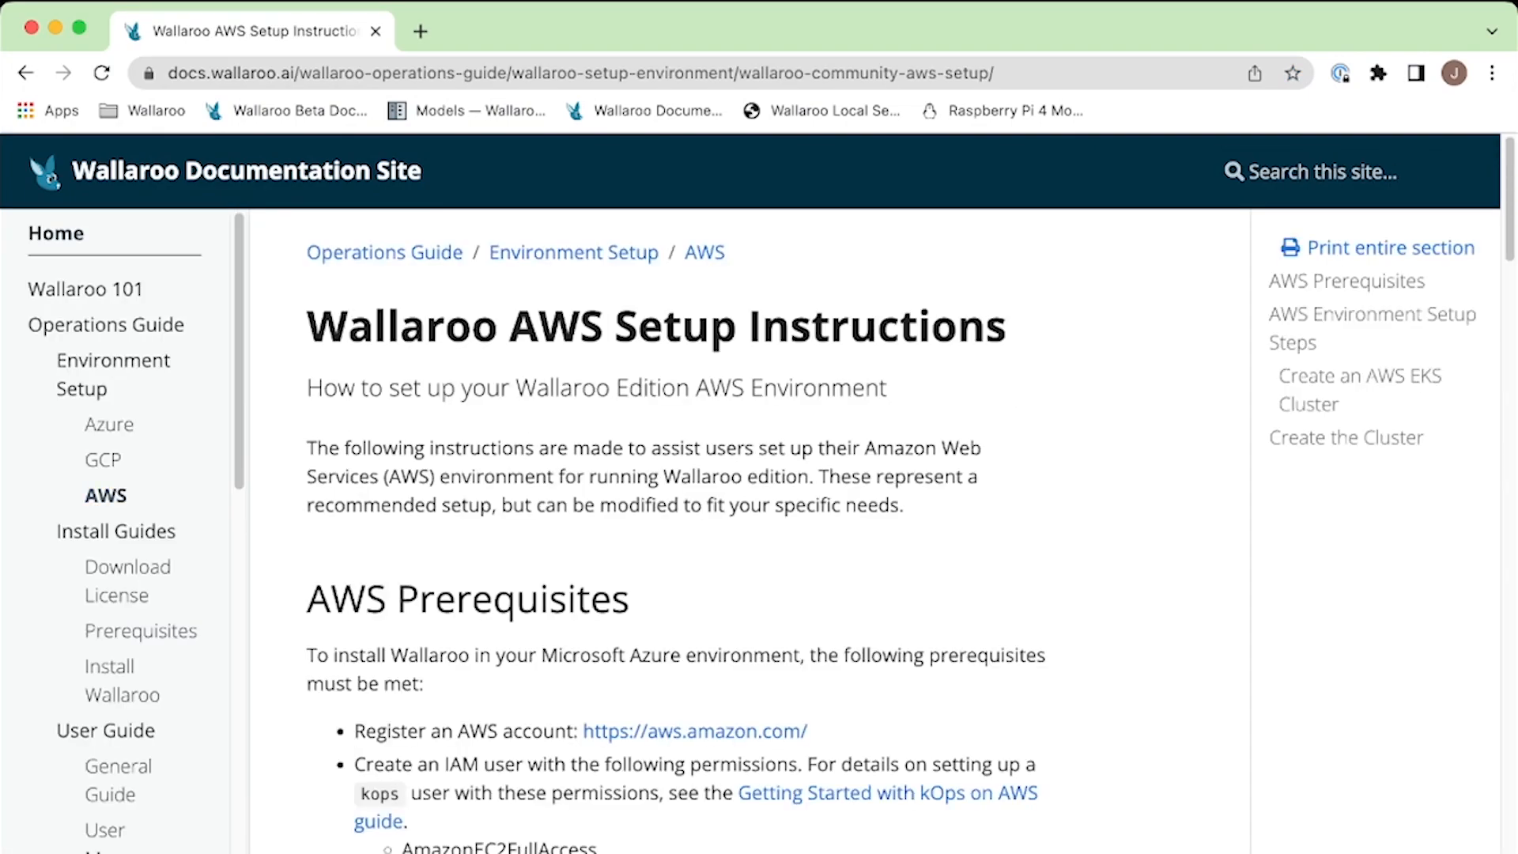